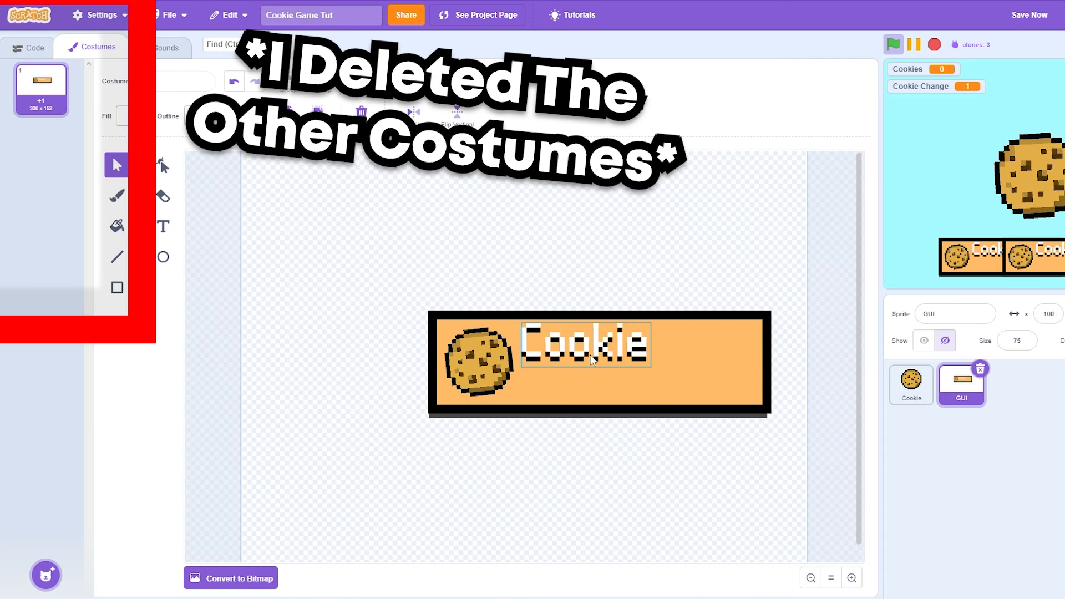
Keep only the +1 costume and adjust each button clone's x position along y -130
left_click(34, 46)
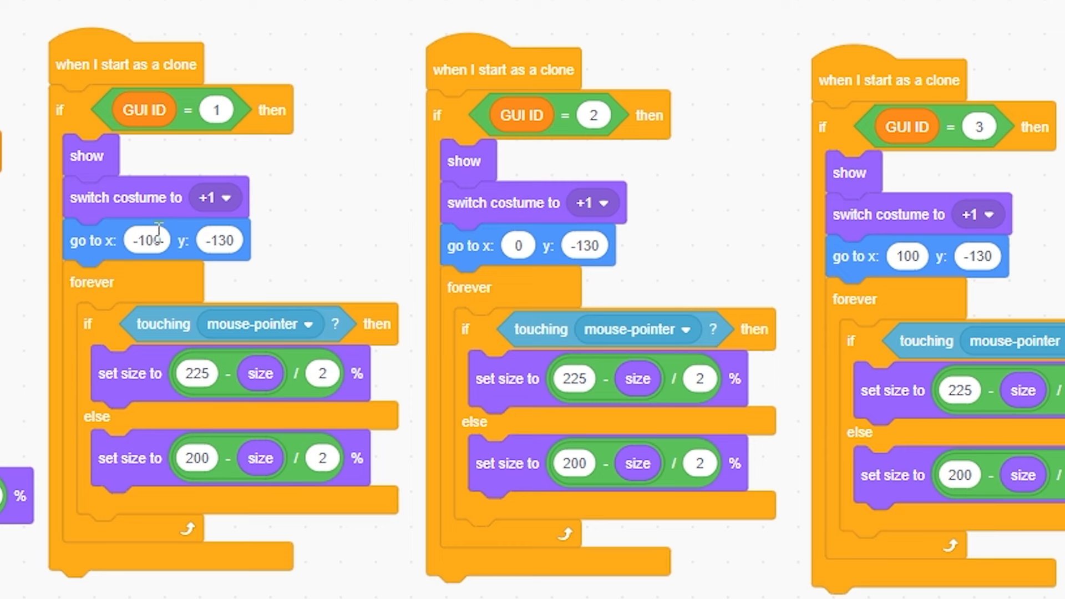
left_click(406, 26)
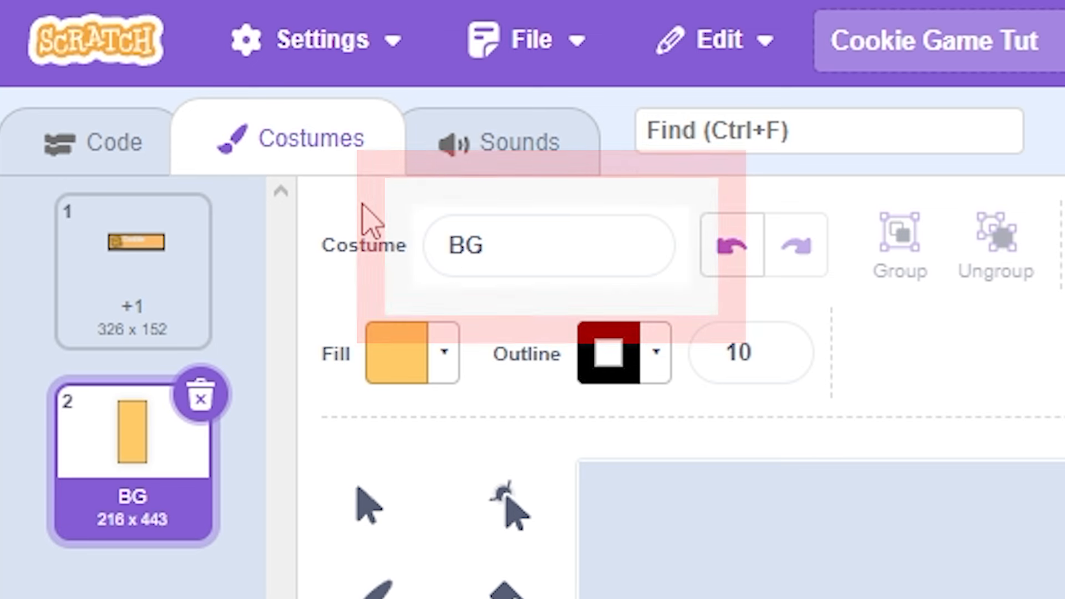
Name the panel costume BG, set the clone's y to 0, and resize the orange BG rectangle
left_click(116, 141)
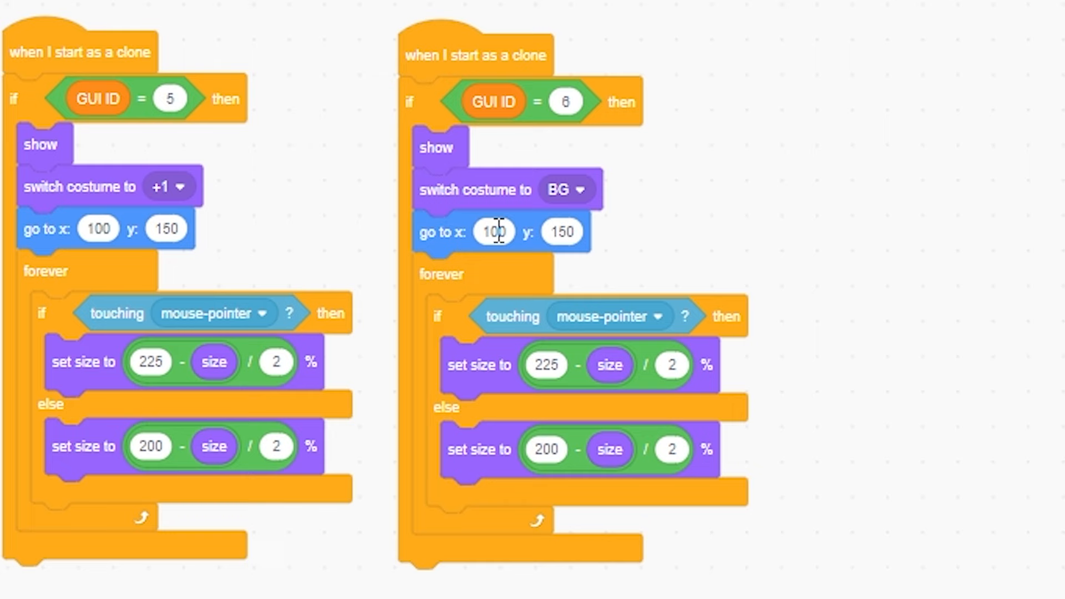
type("0")
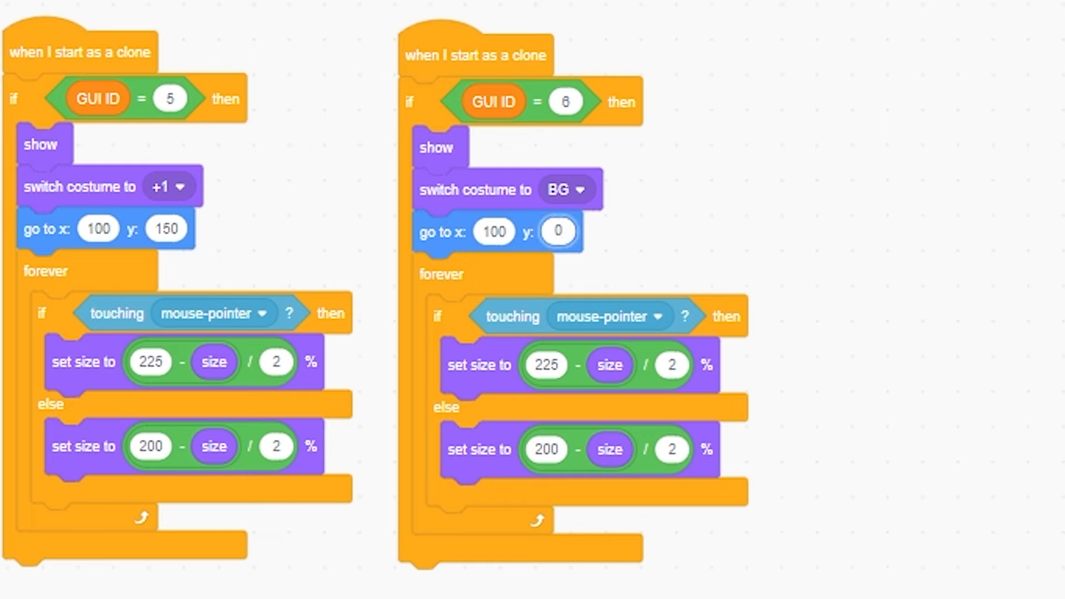
left_click(92, 46)
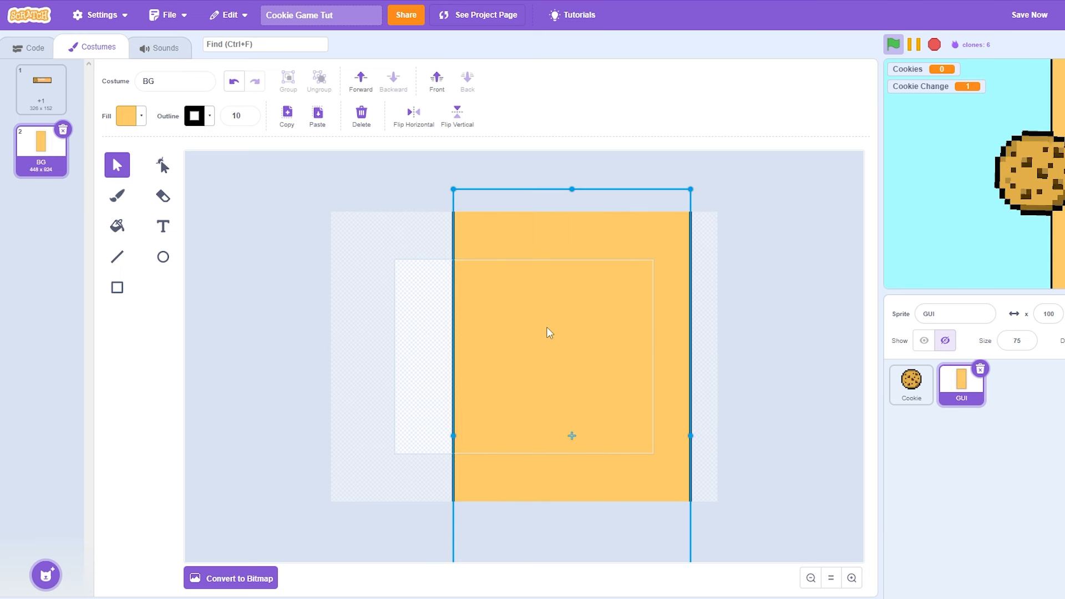
left_click(29, 48)
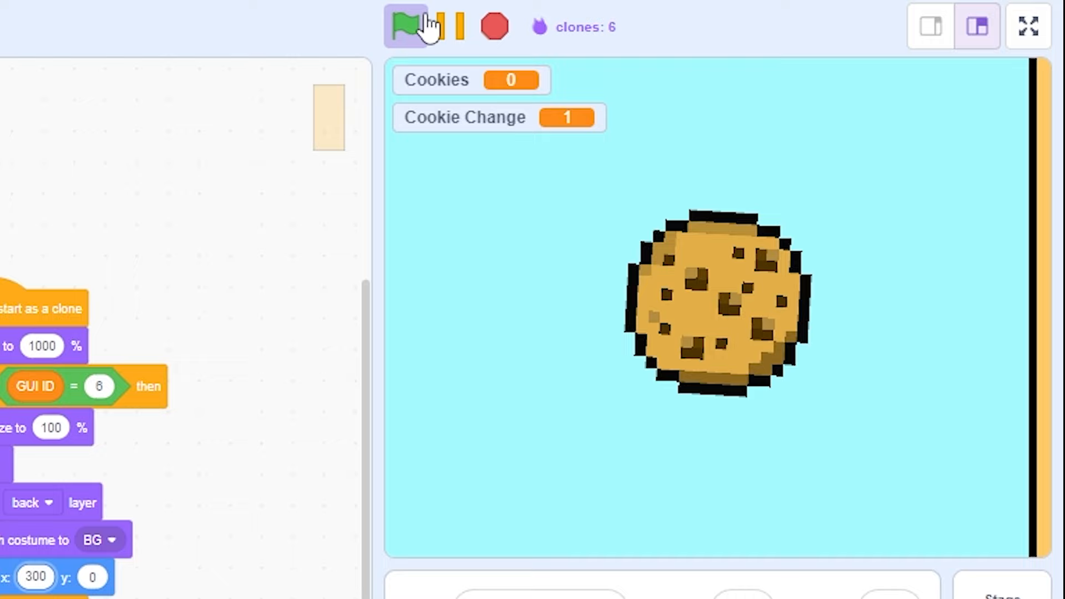
Run the project to check the panel, then set the panel clone's x to 300
left_click(406, 27)
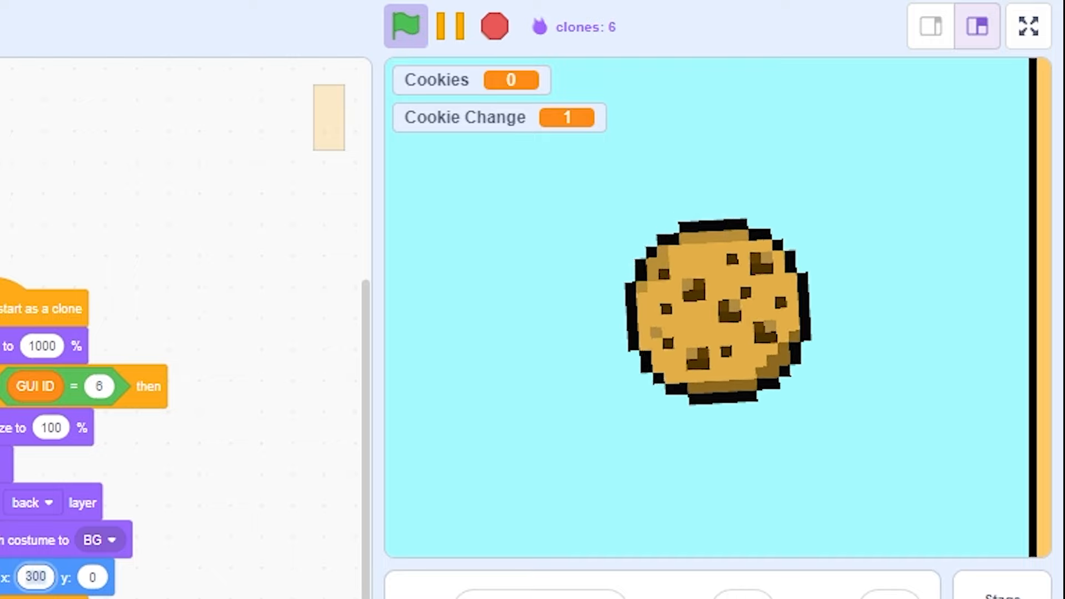
right_click(173, 129)
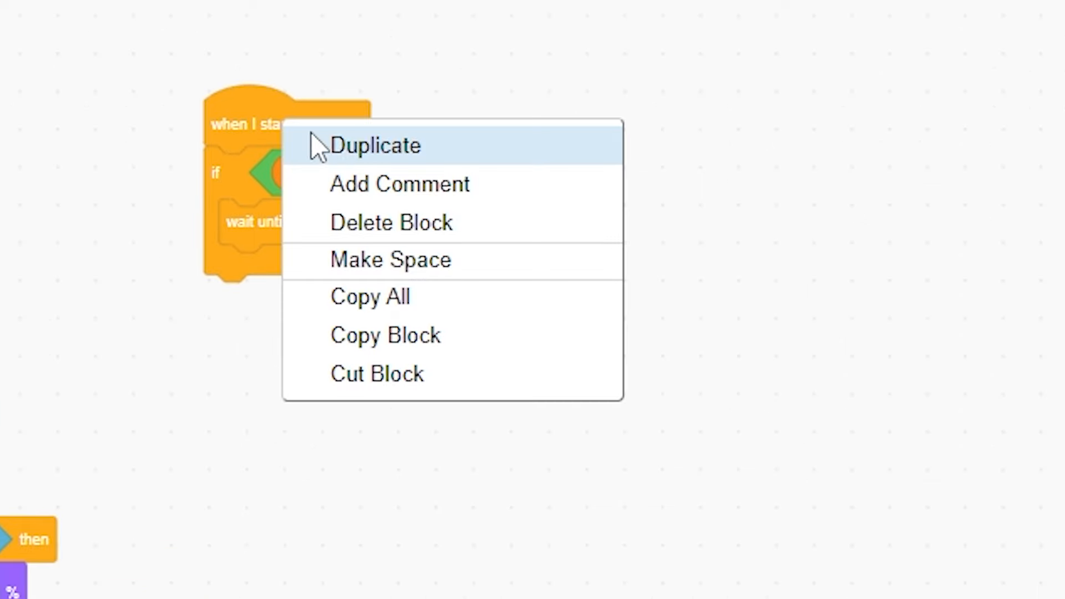
Duplicate the clone script so hovering sets BG X Speed to -10 with a per-frame slowdown factor
left_click(377, 145)
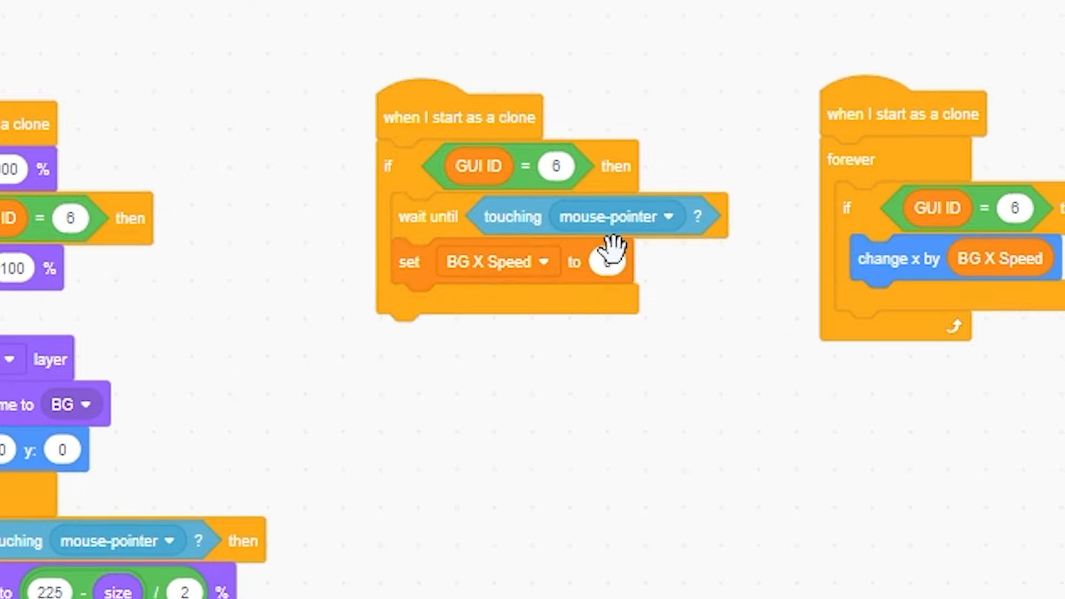
type("-10")
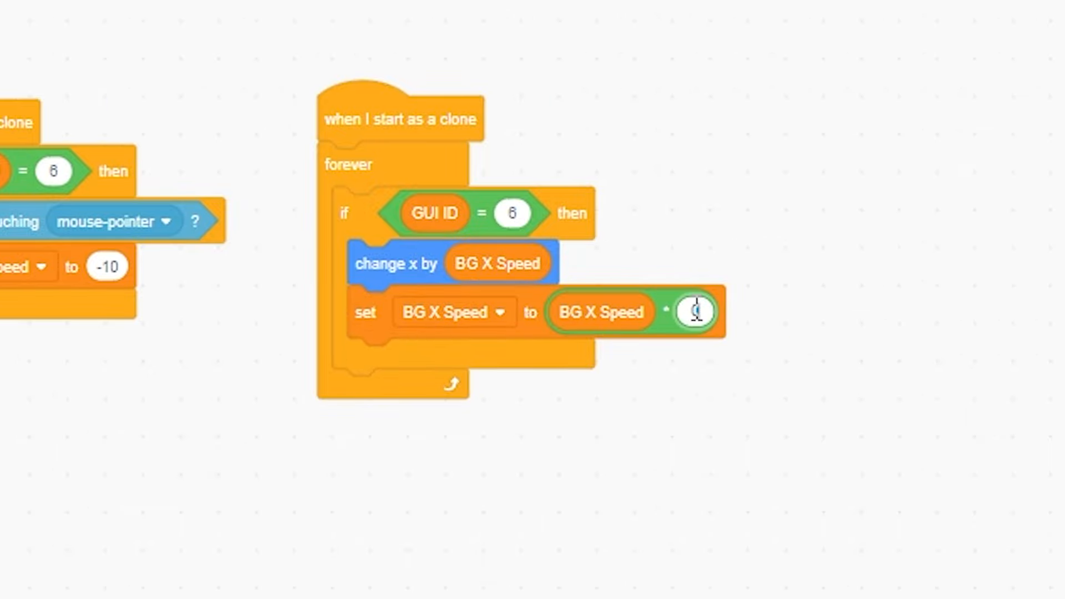
left_click(219, 13)
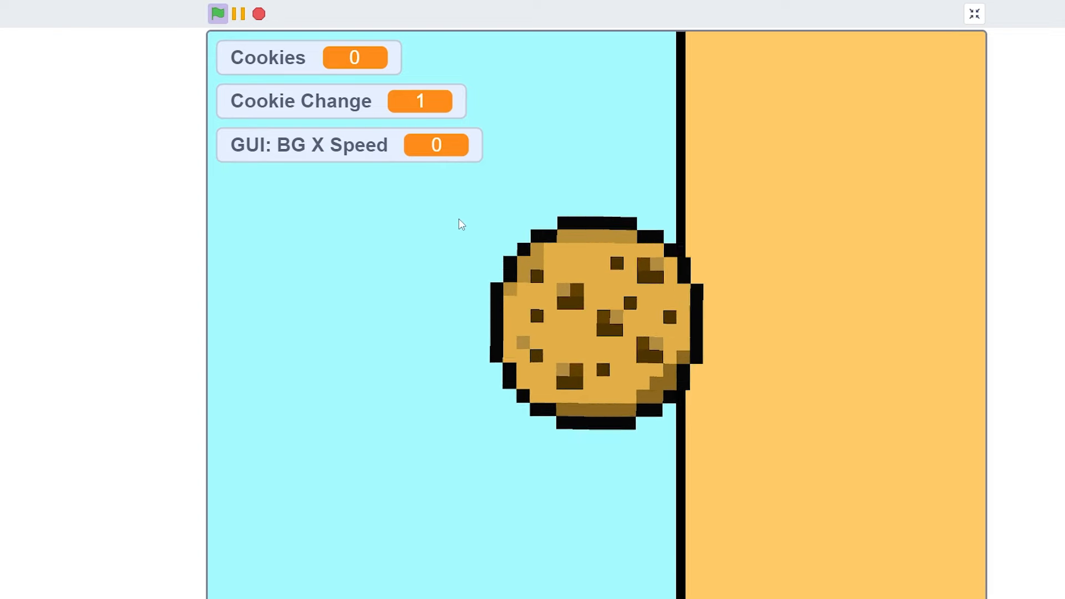
Set the inward slide to -15 and outward slide to 20 after leaving, testing in full screen
left_click(973, 13)
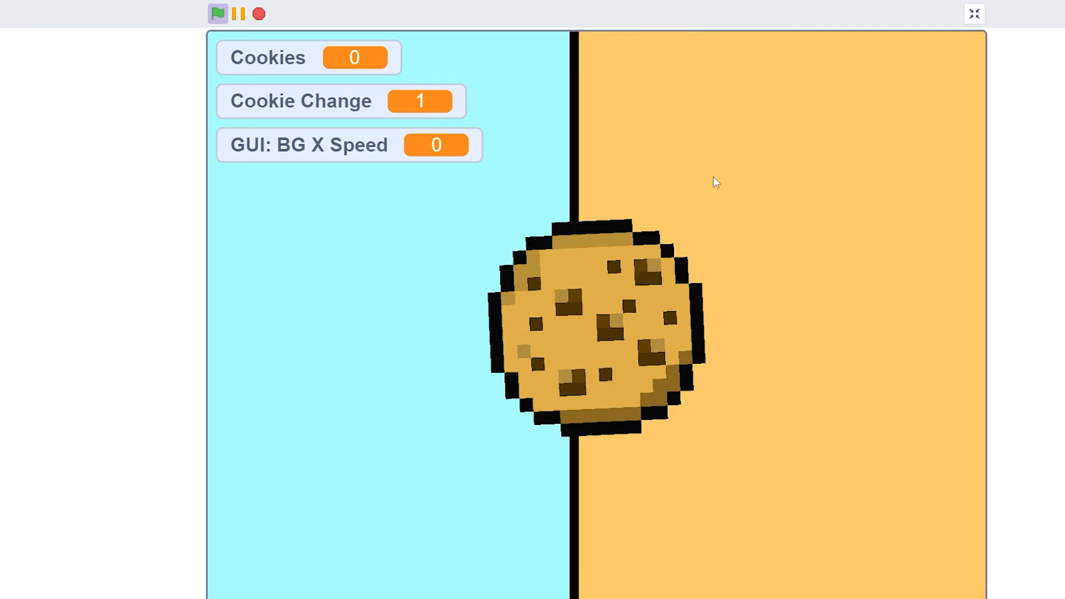
left_click(973, 13)
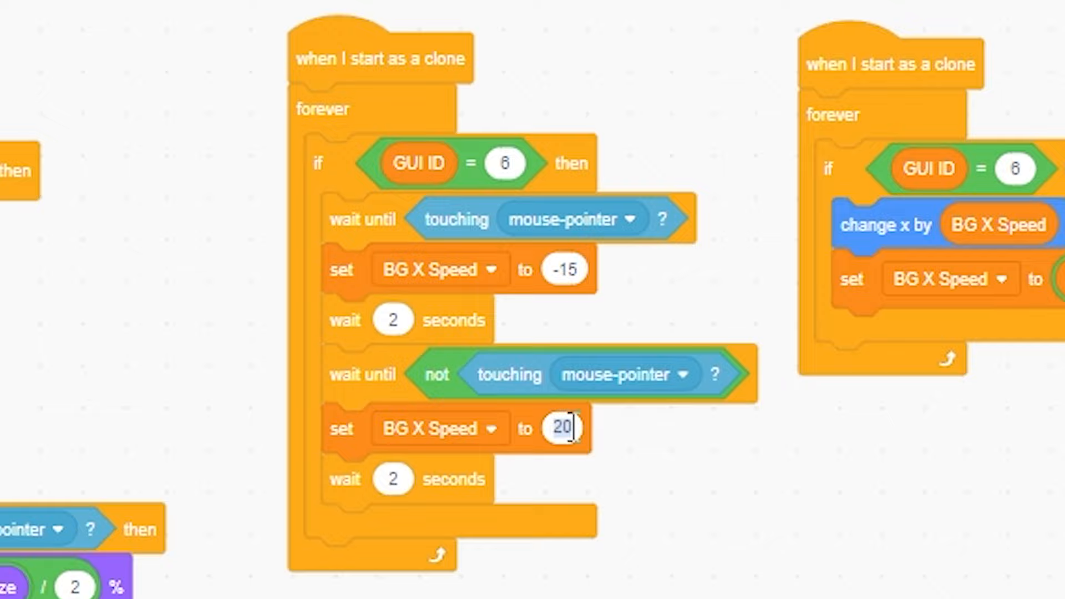
left_click(219, 13)
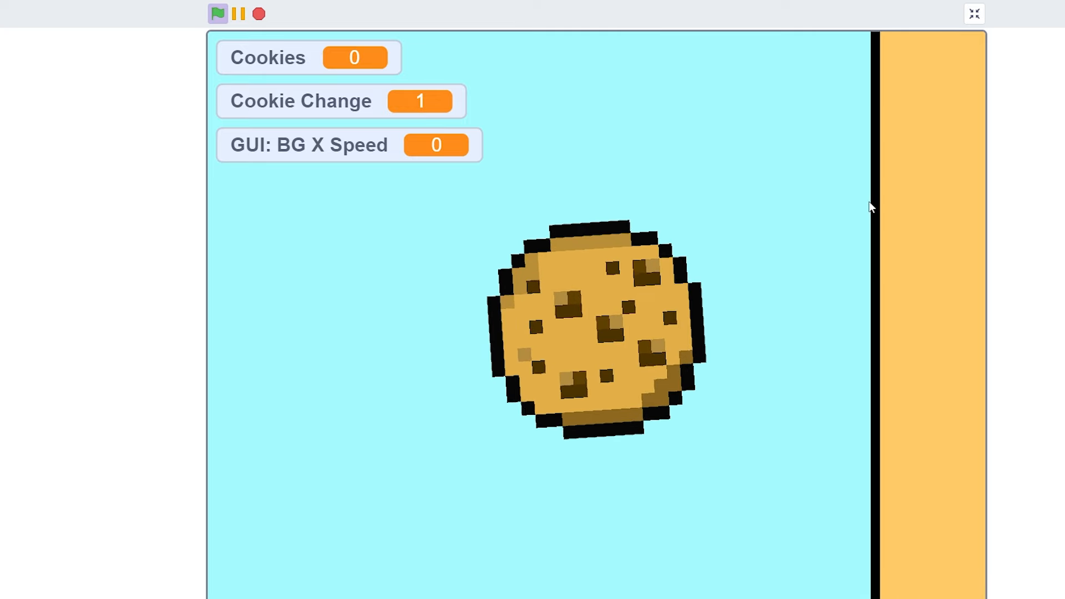
left_click(974, 13)
type("Hide")
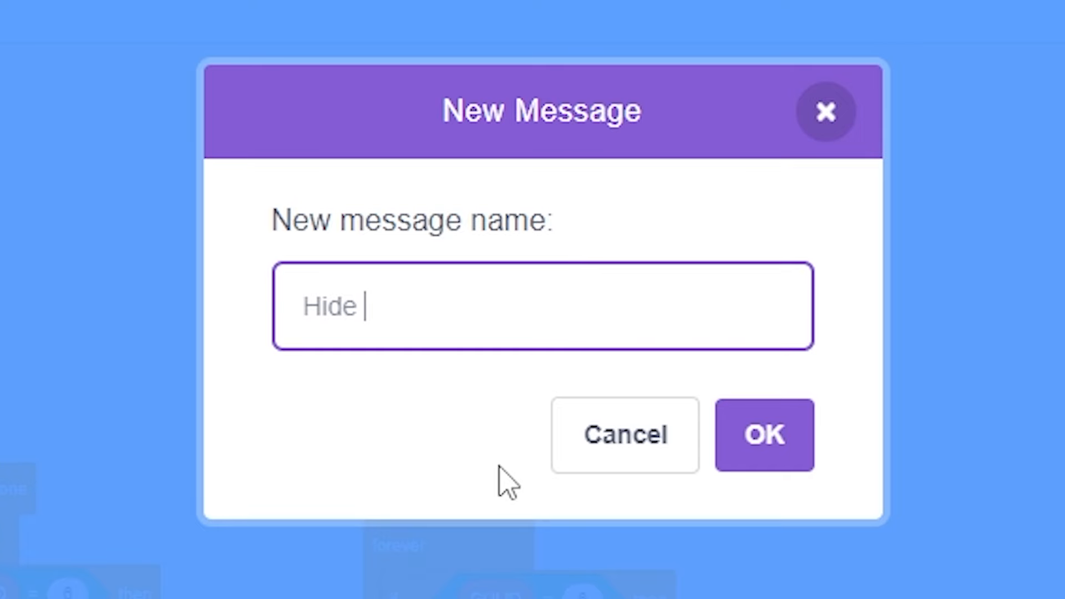
Create Hide GUI message and build Show GUI/Hide GUI receivers that fade button 1 with ghost 20 steps
left_click(764, 435)
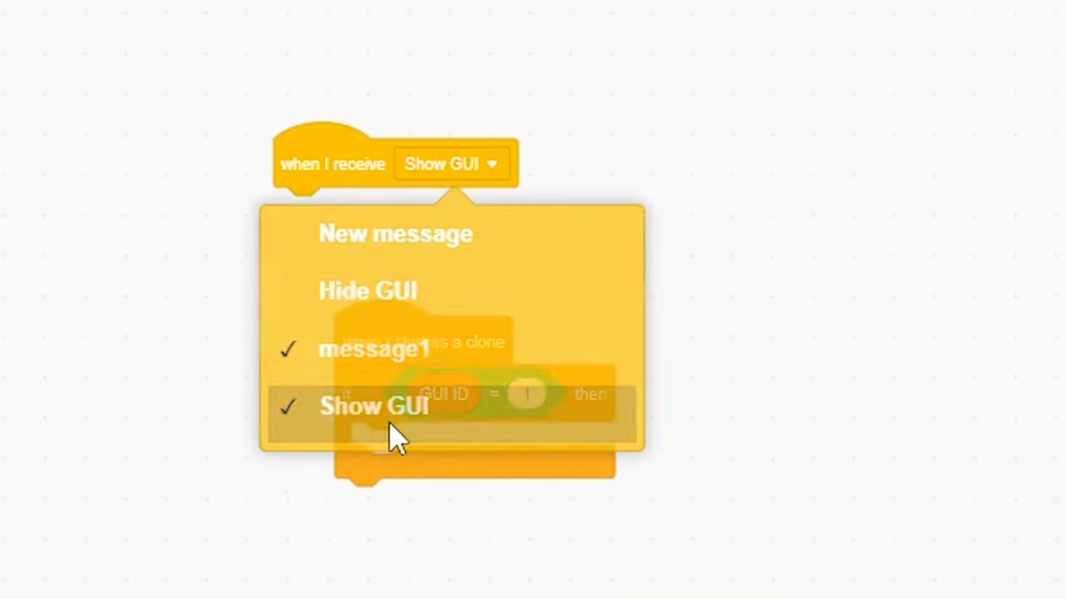
left_click(373, 406)
type("-10")
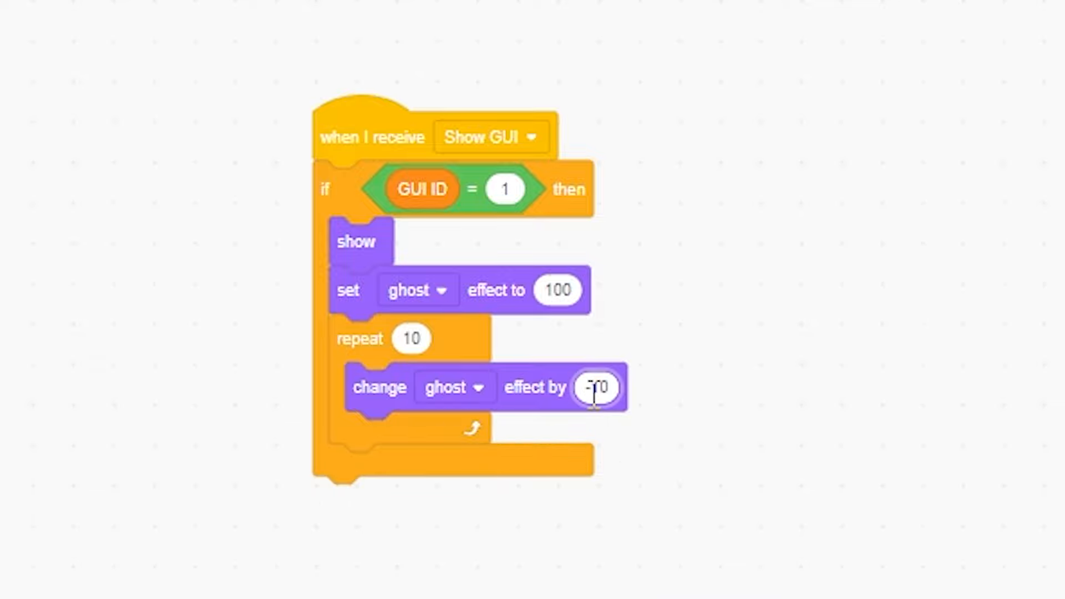
scroll("down", 3)
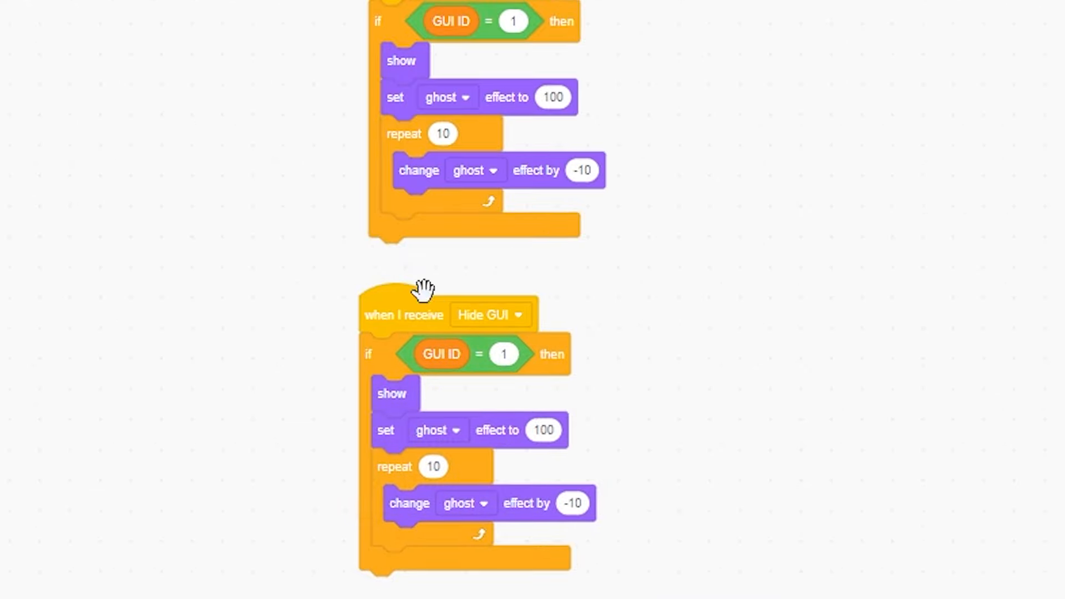
left_click_drag(391, 394, 706, 209)
type("5")
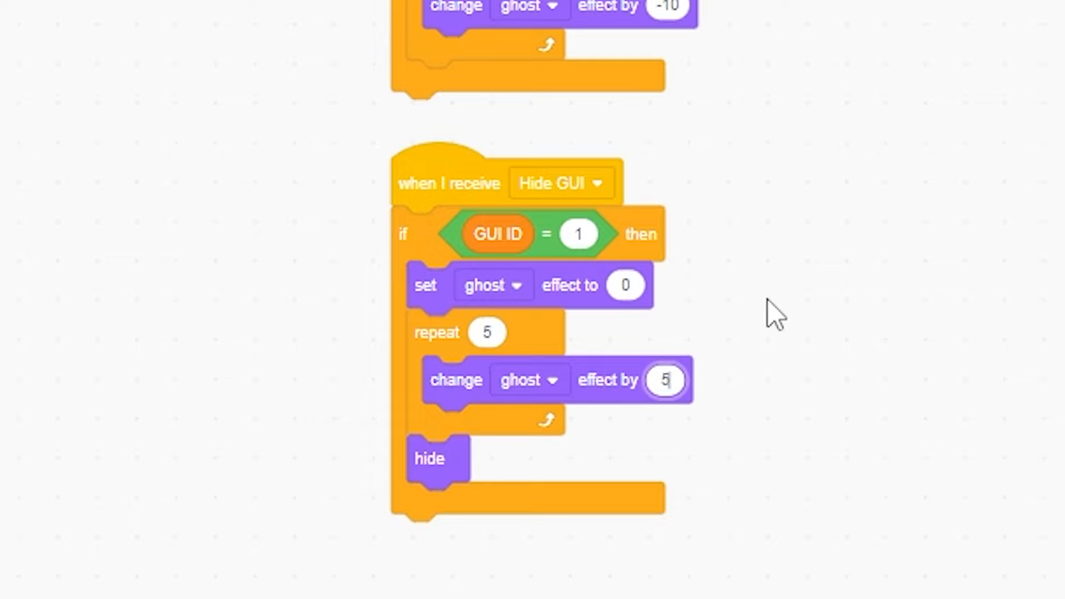
type("20")
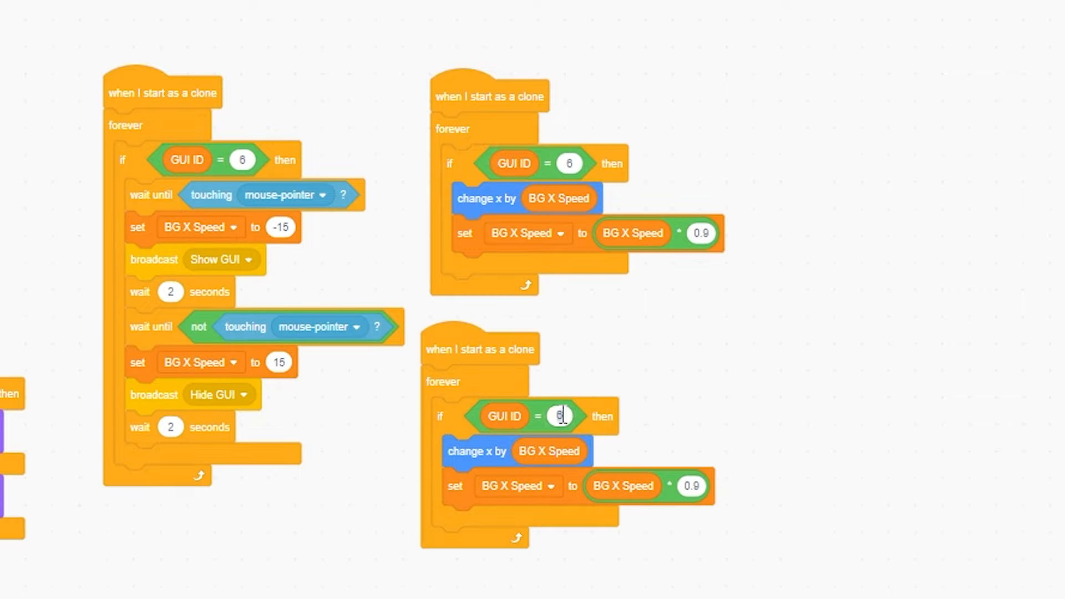
Duplicate the movement script for GUI ID 1 and test the updated project on the stage
type("1")
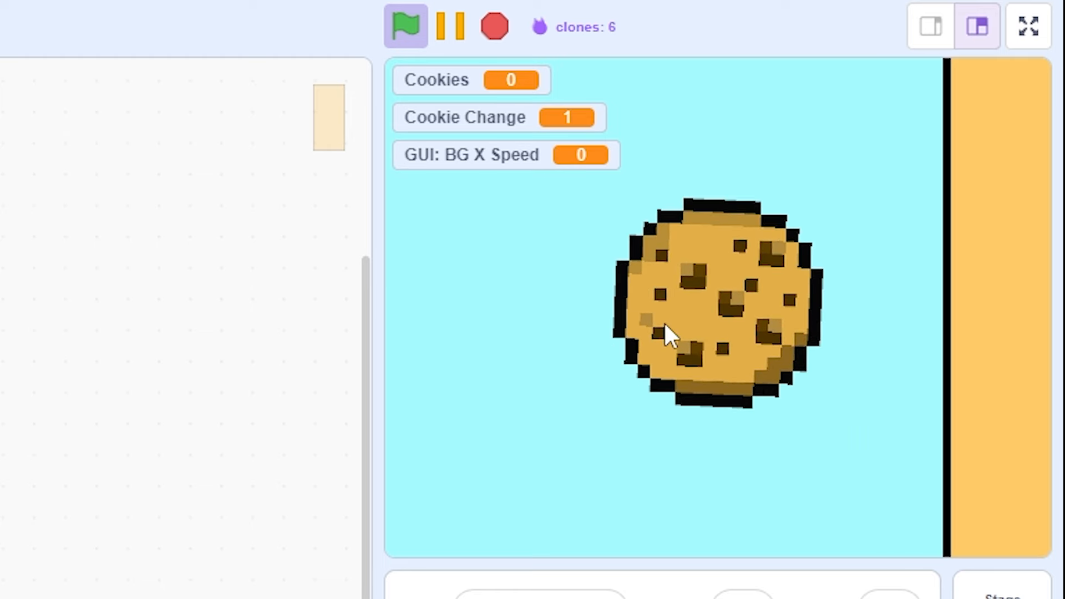
left_click(406, 27)
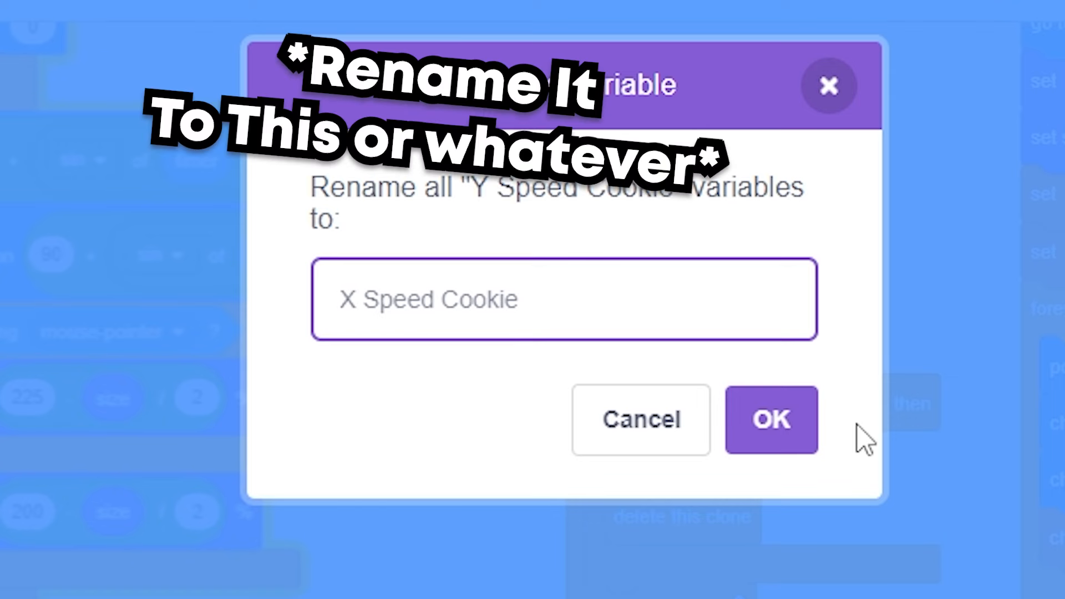
Confirm the rename to X Speed Cookie and have Show GUI/Hide GUI set it to -11
left_click(771, 419)
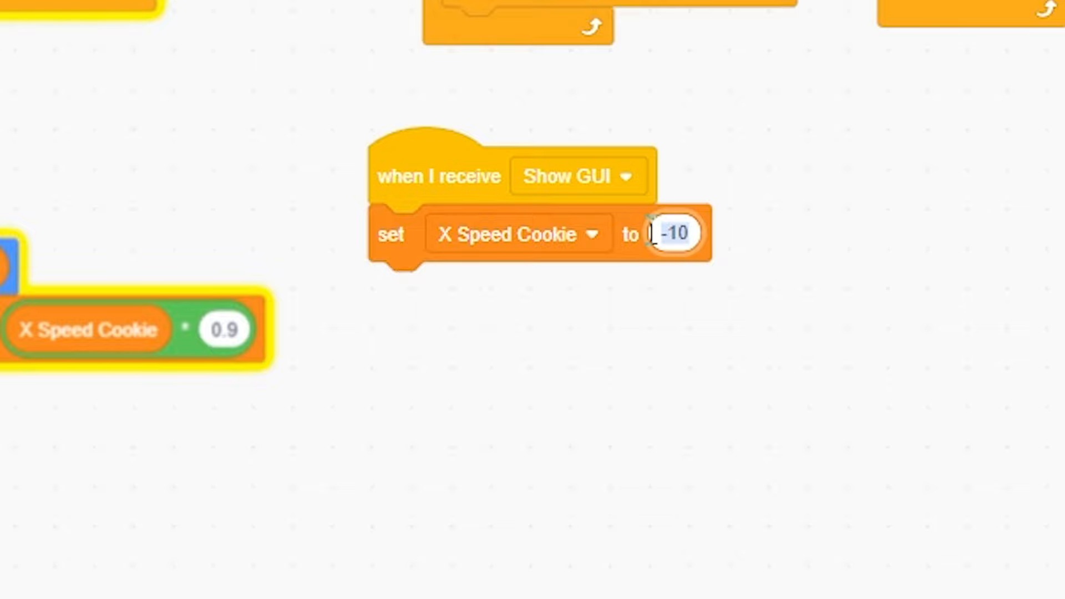
type("-11")
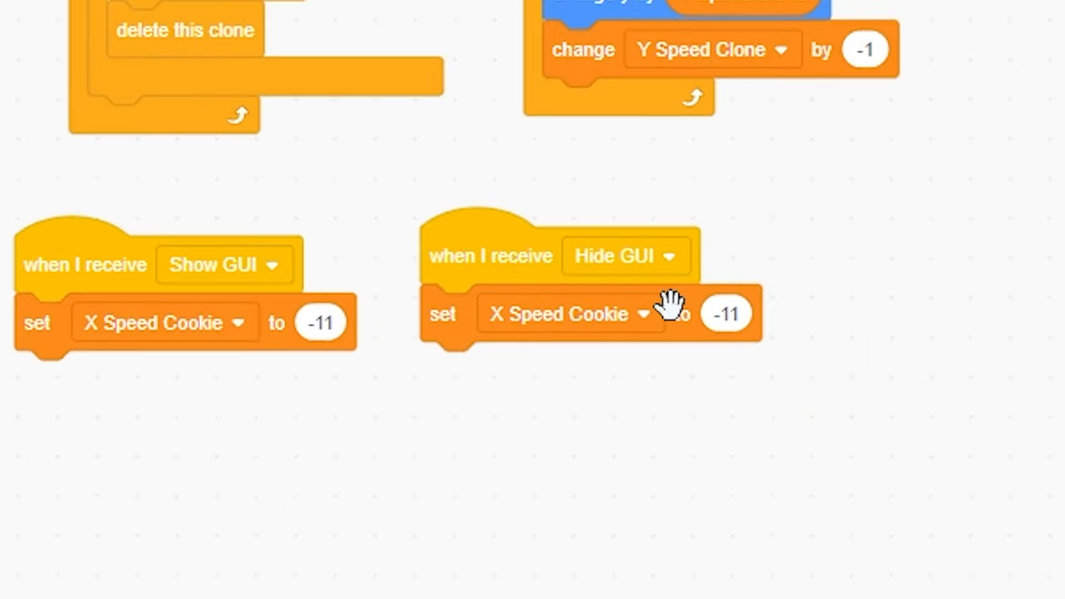
left_click(167, 14)
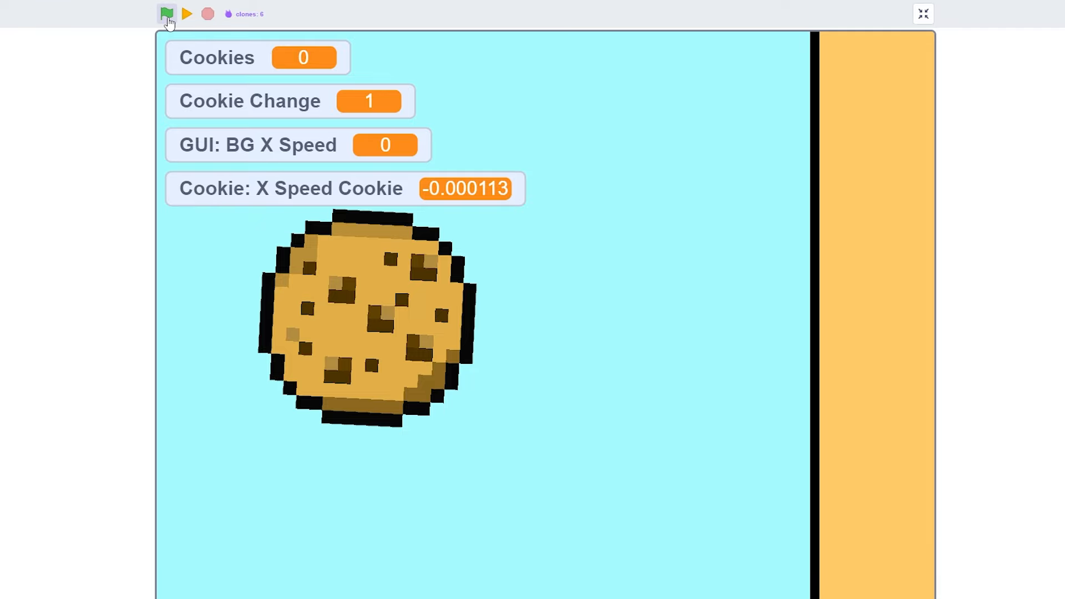
Start the game in full screen to test the sliding panel
left_click(166, 13)
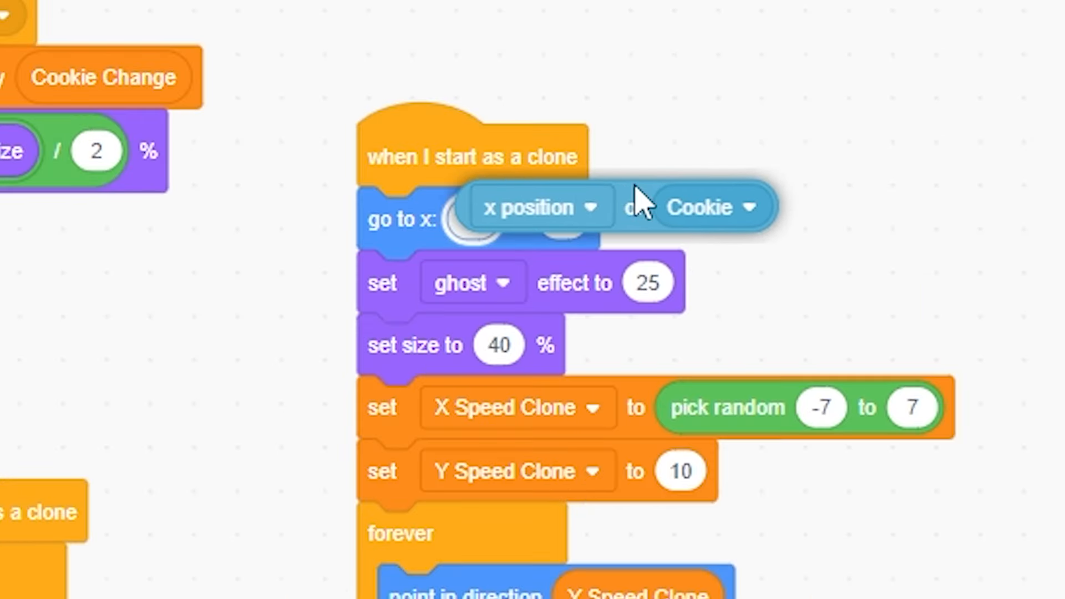
left_click(407, 26)
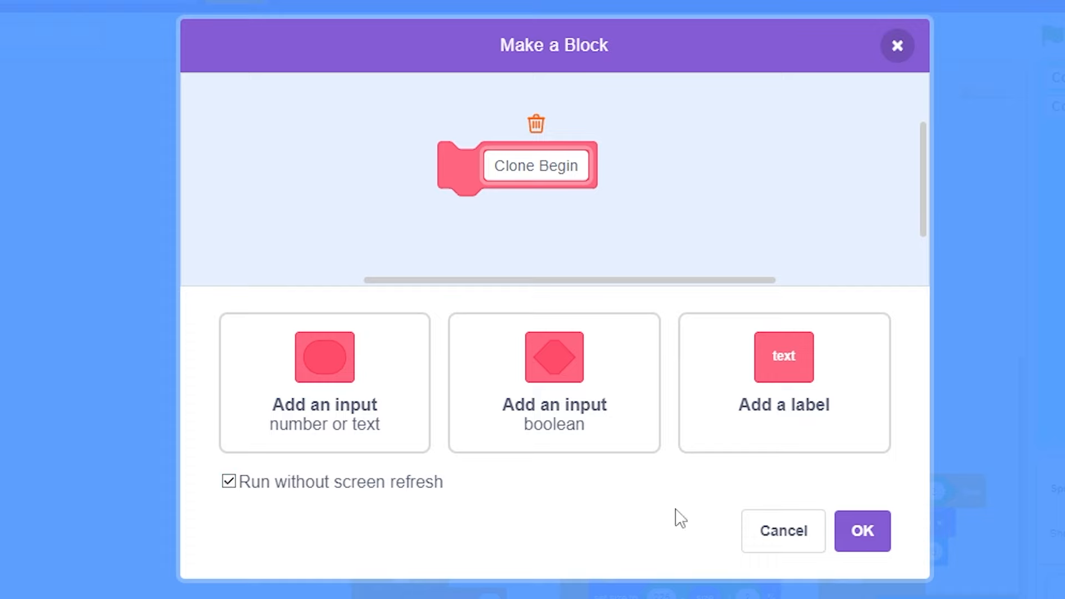
Create the Clone Begin custom block and attach the startup blocks under its definition
left_click(861, 530)
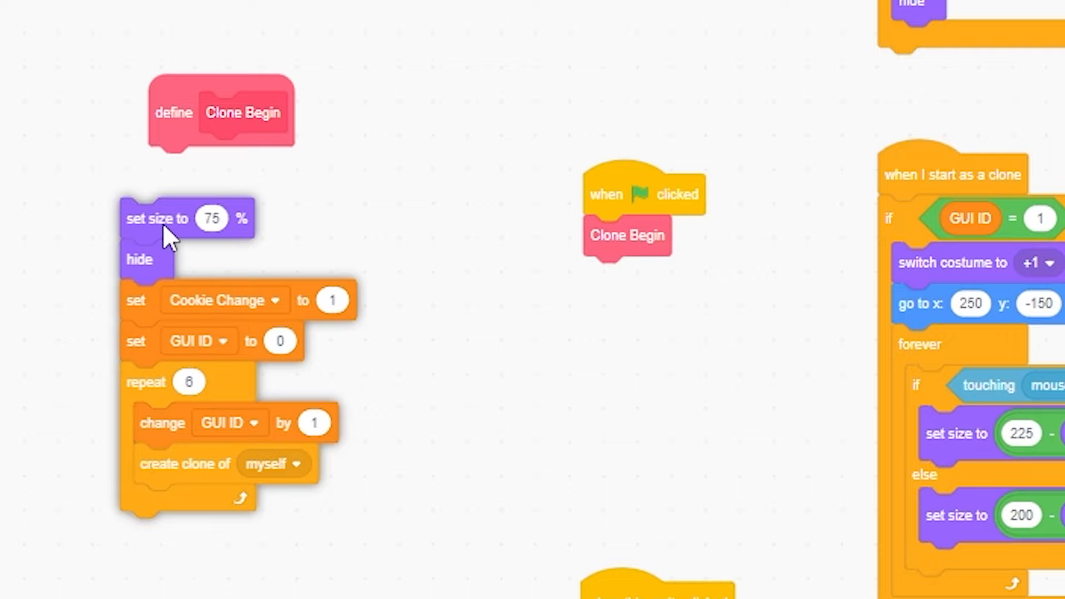
left_click(403, 25)
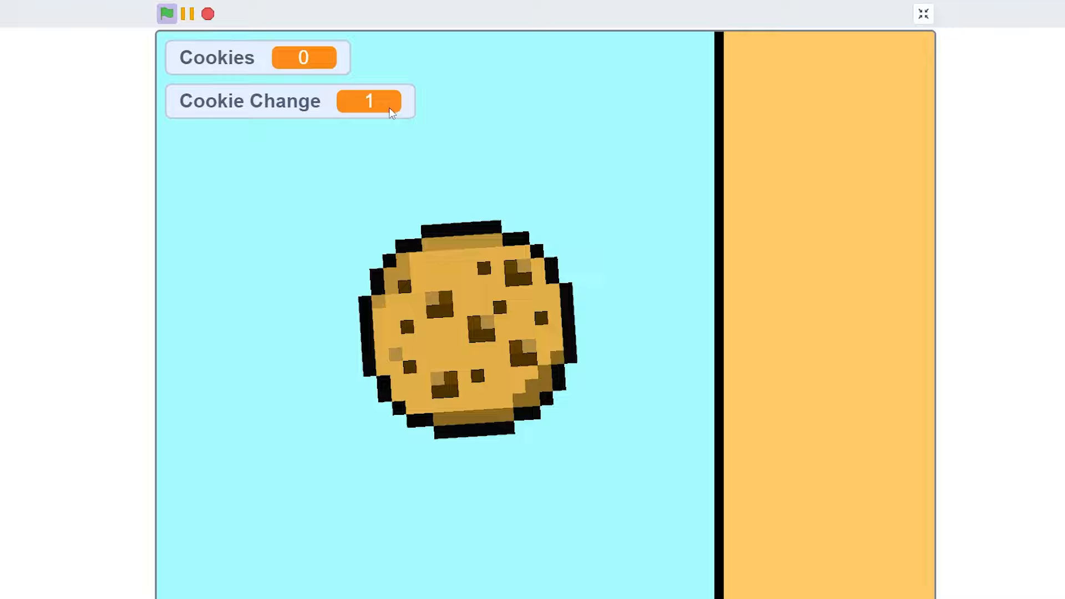
Fill the BG rectangle with a vertical orange-to-pink gradient after leaving full screen
left_click(467, 327)
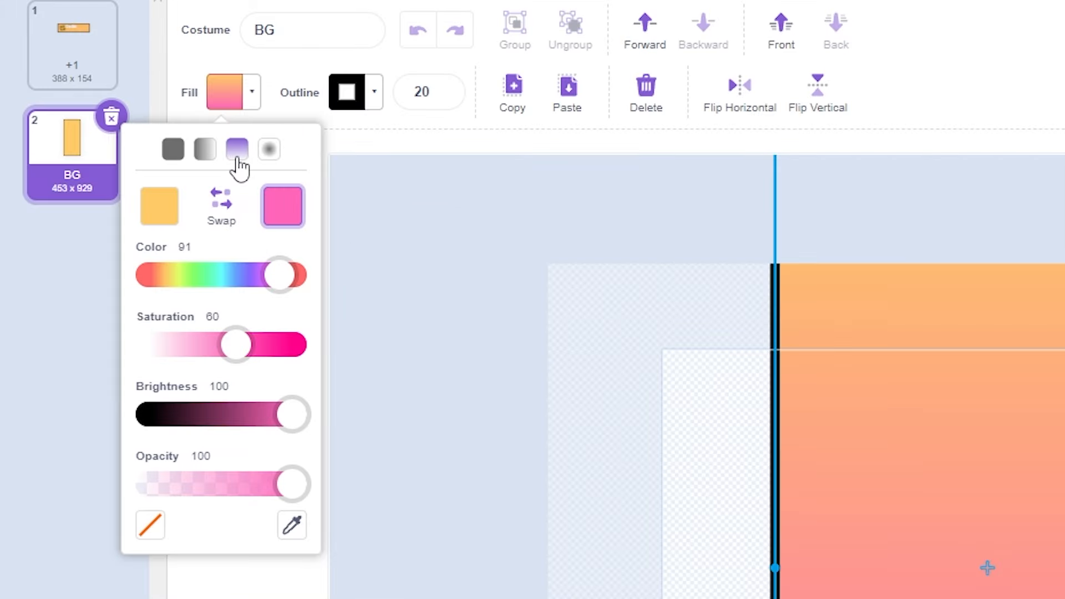
left_click(922, 13)
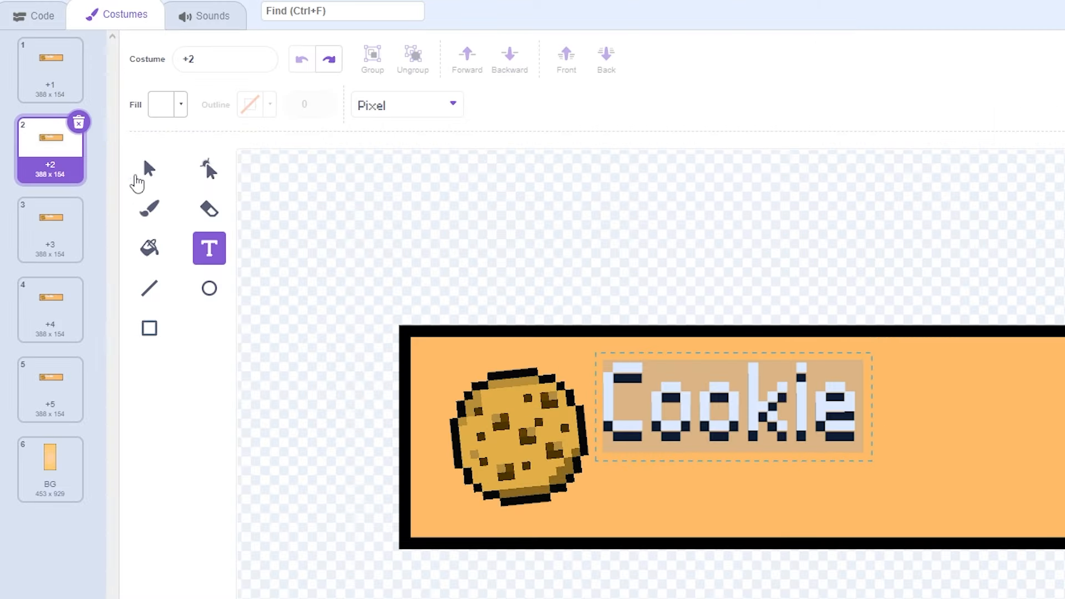
Give costumes +2 to +5 distinct shades by adjusting fill saturation and brightness
left_click(163, 104)
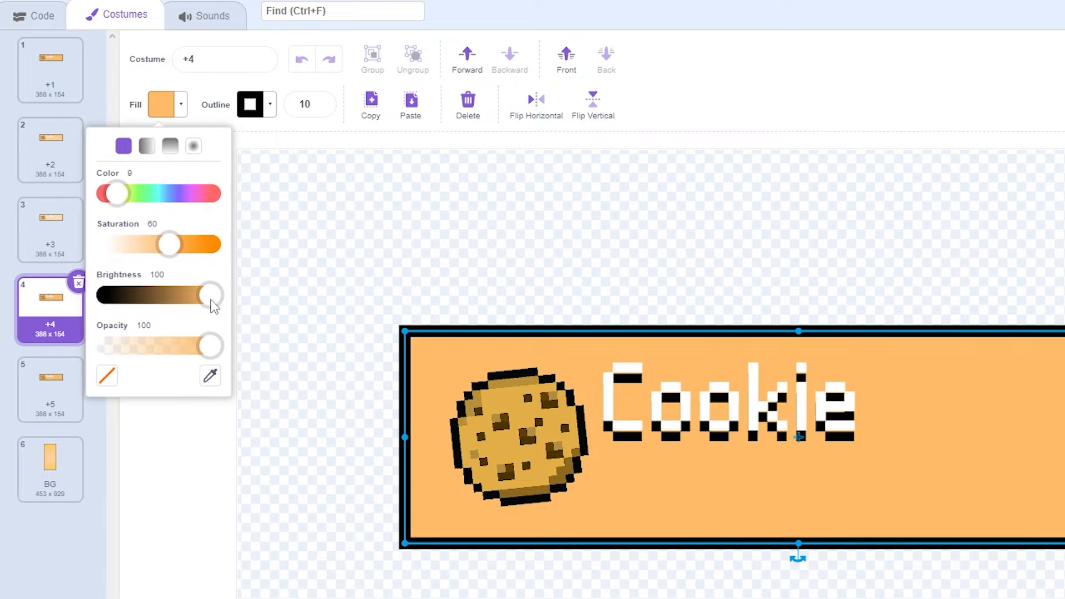
left_click(50, 391)
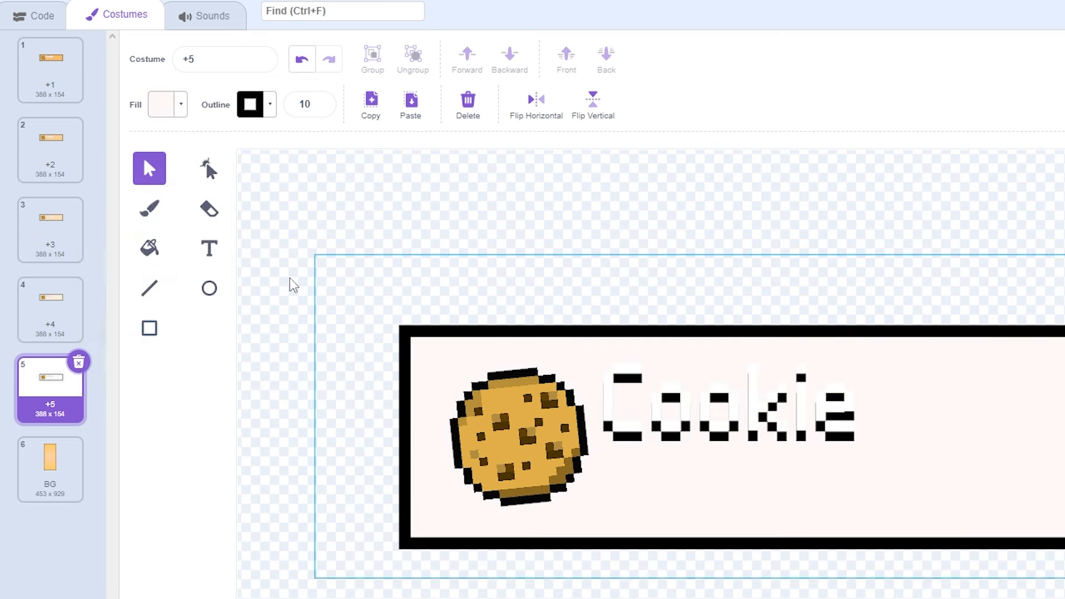
left_click(34, 16)
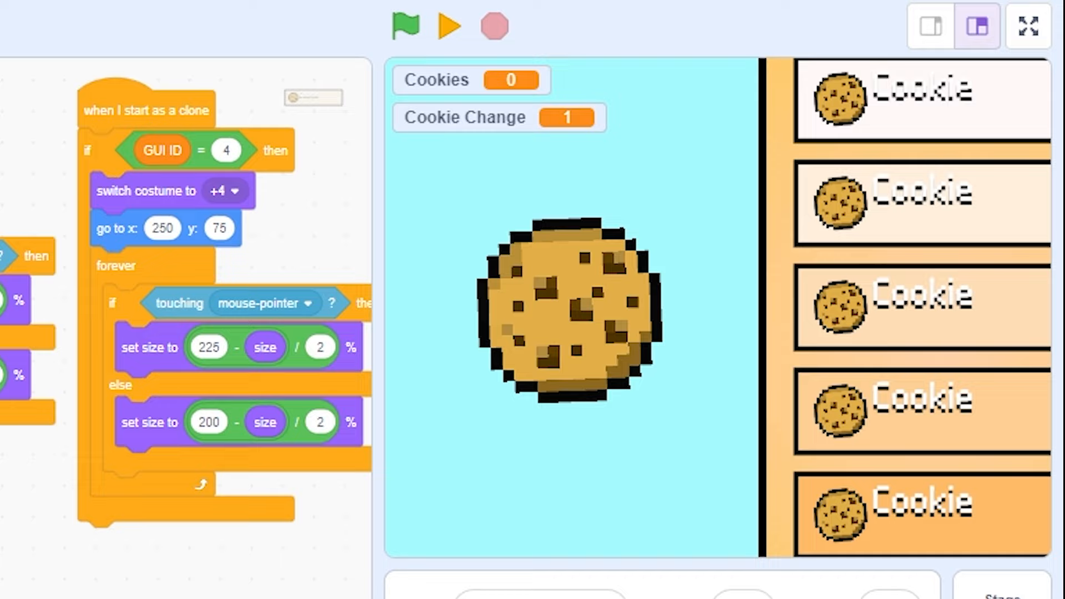
Script buttons to spend 100 cookies raising Cookie Change, add it to Cookies each second, then run
left_click(405, 26)
type("4")
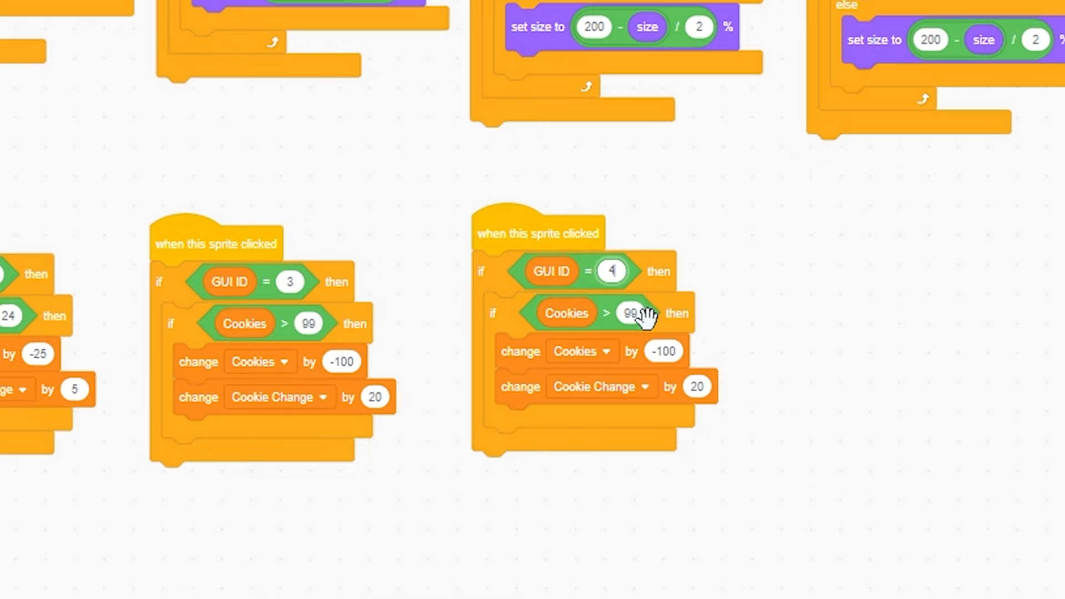
left_click(663, 352)
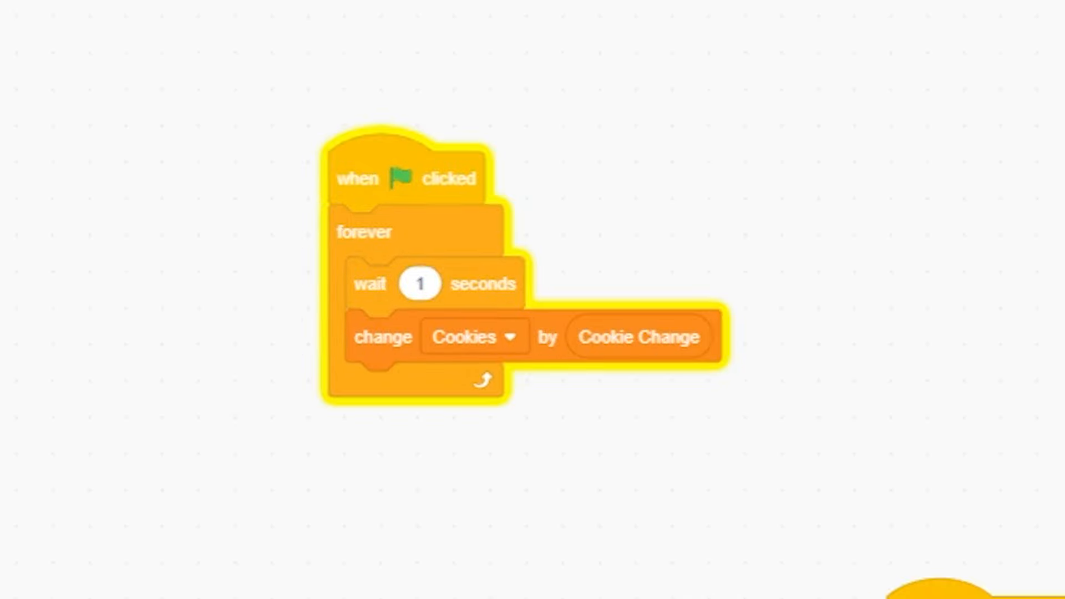
left_click(167, 13)
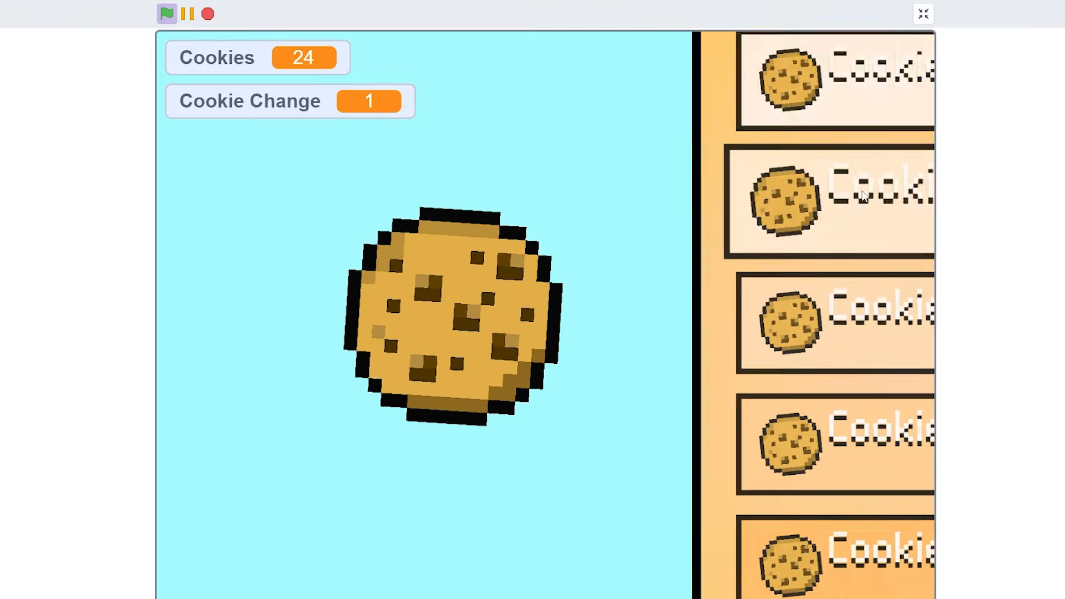
Buy upgrades and click the cookie so Cookie Change climbs in the running game
left_click(449, 313)
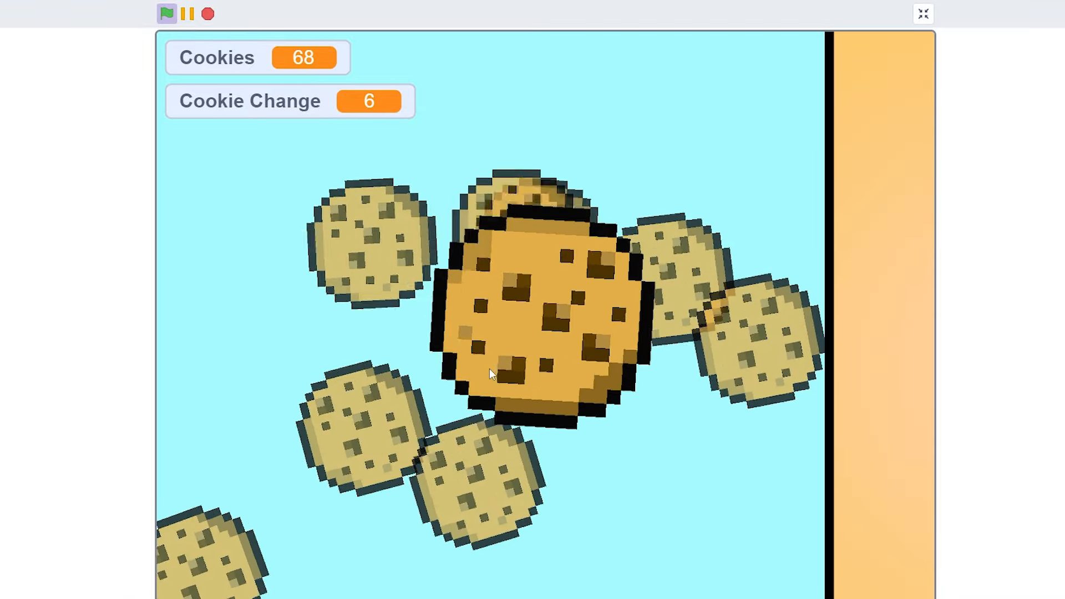
left_click(537, 326)
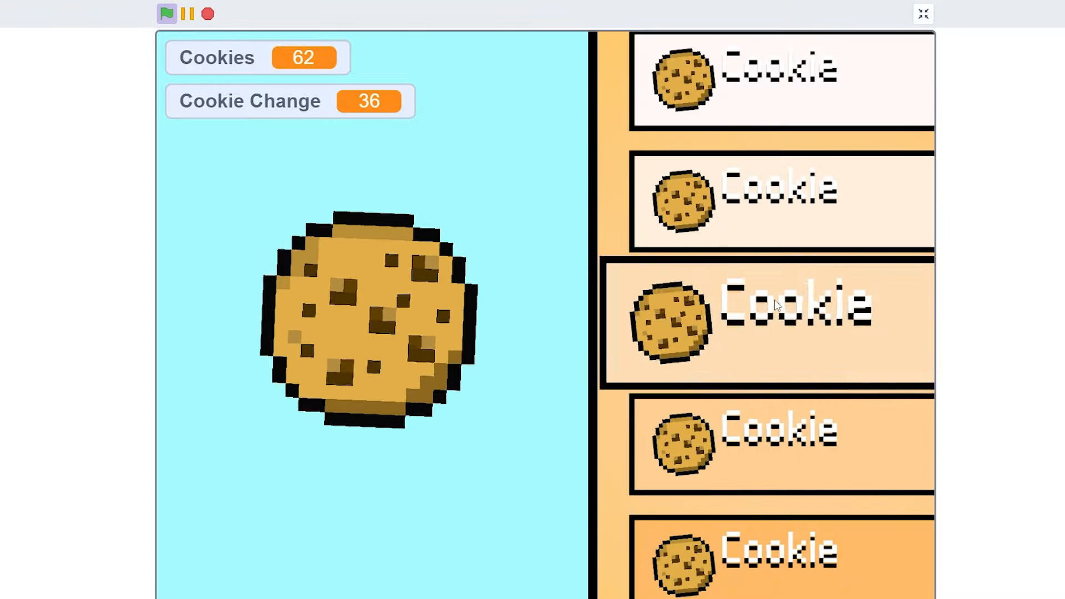
left_click(371, 319)
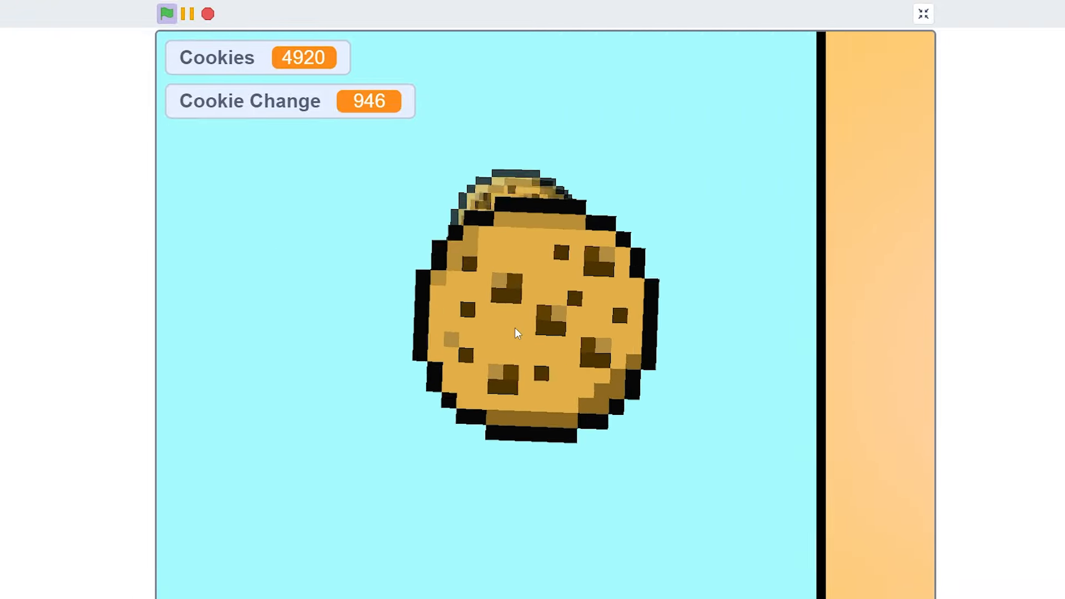
left_click(523, 332)
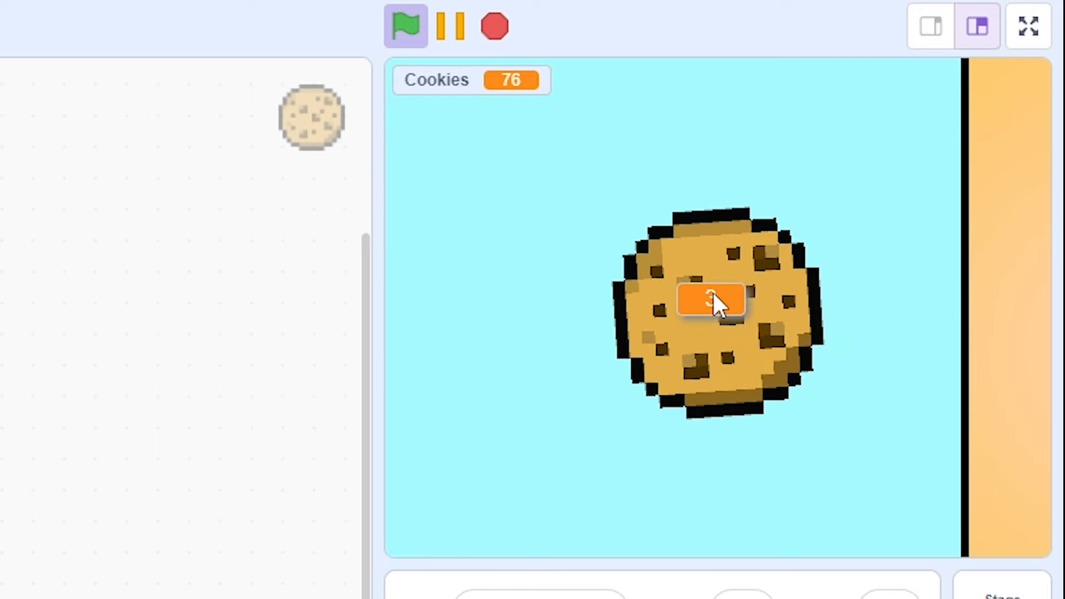
Show the Cookie Change monitor as a large unlabelled readout and buy another upgrade
left_click(1028, 27)
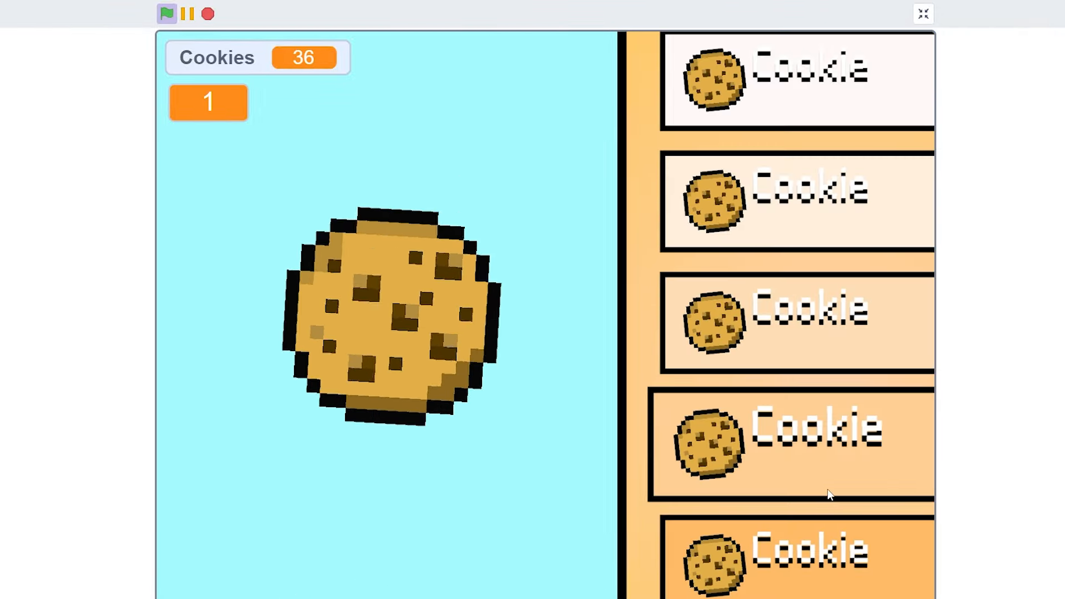
left_click(390, 319)
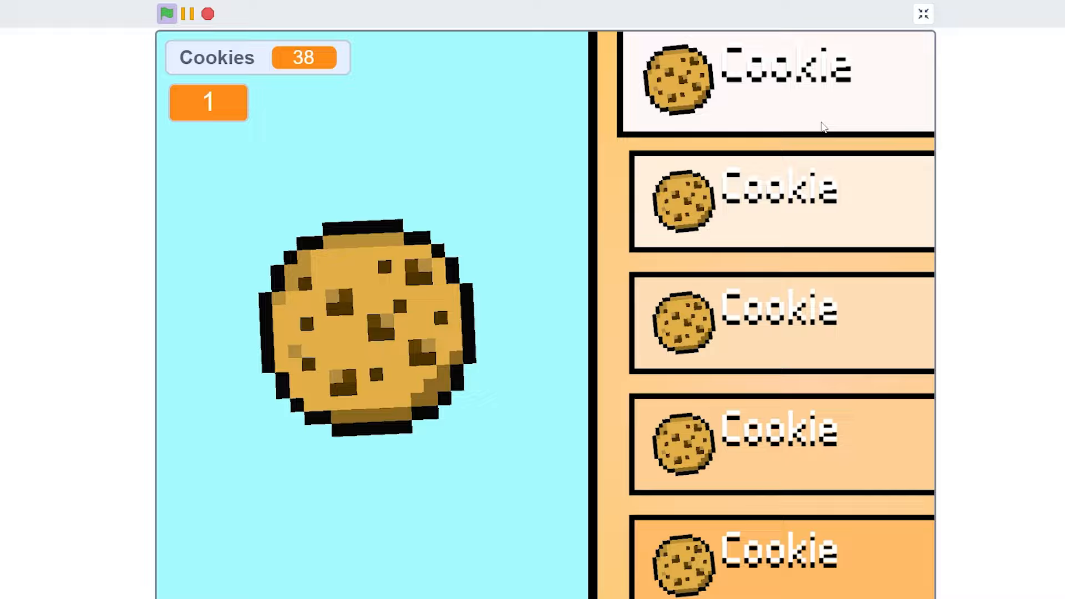